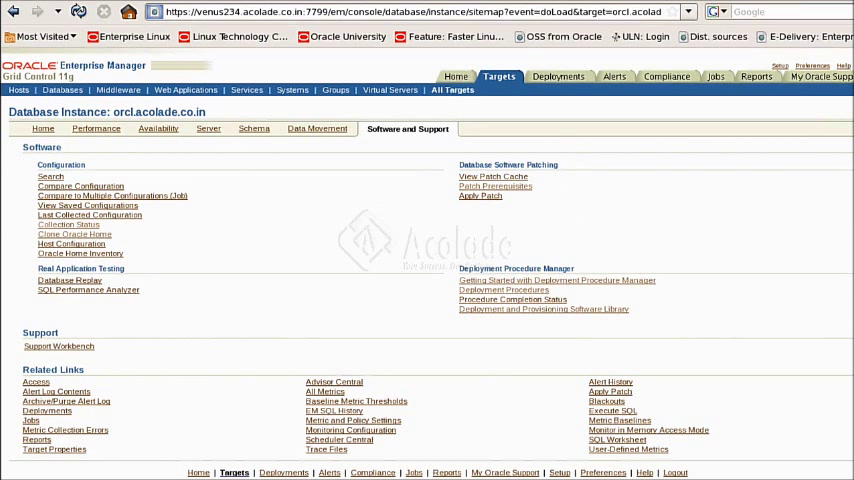
mouse_move(153, 318)
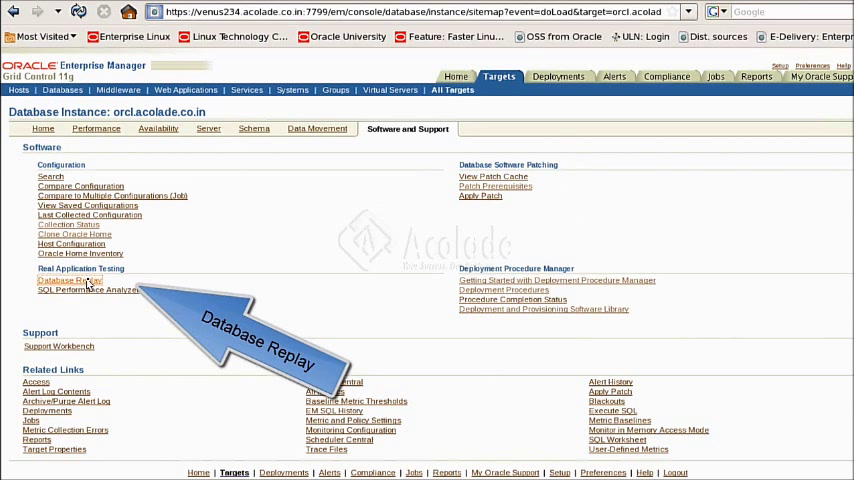
- Open Database Replay under Real Application Testing for orcl.acolade.co.in
left_click(67, 280)
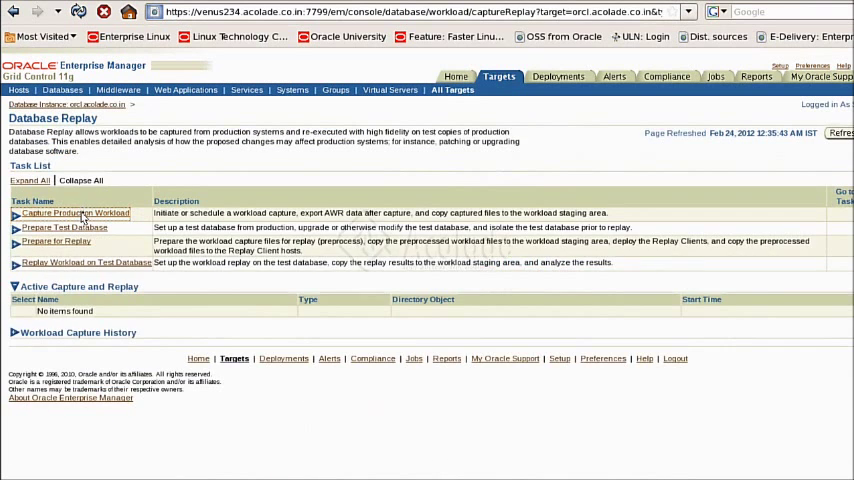
- Capture the production workload into directory object RAT, reviewing and submitting the capture
left_click(16, 213)
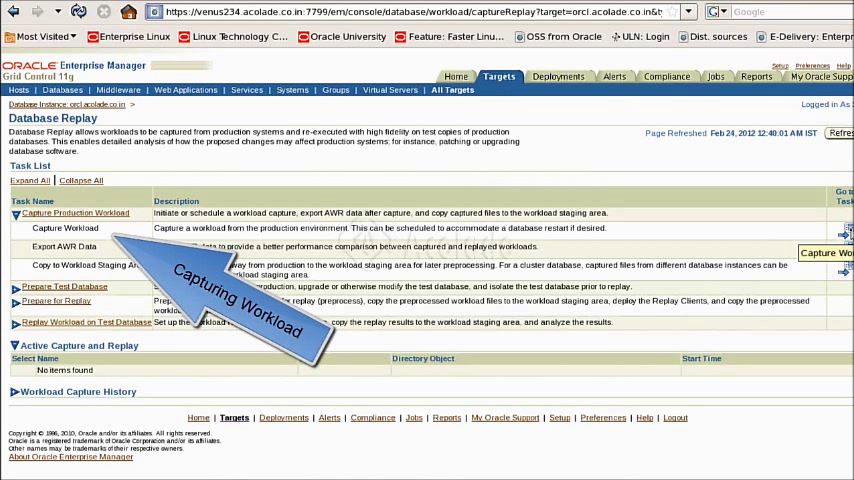
left_click(63, 227)
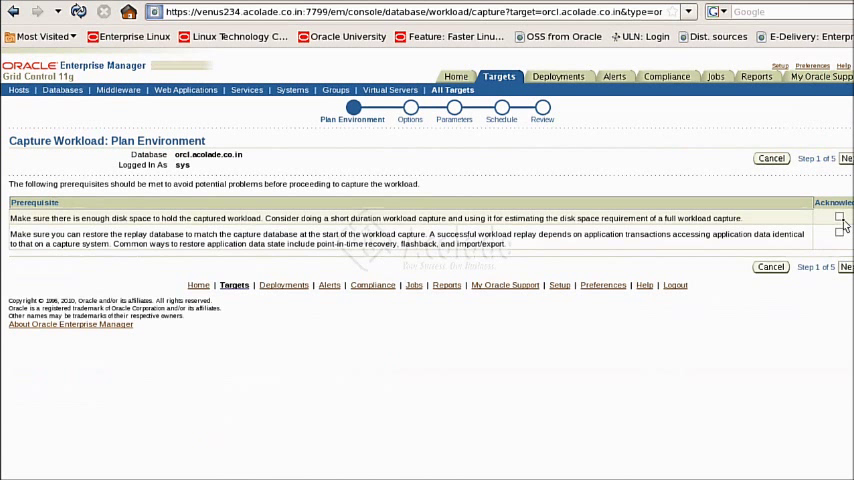
left_click(839, 217)
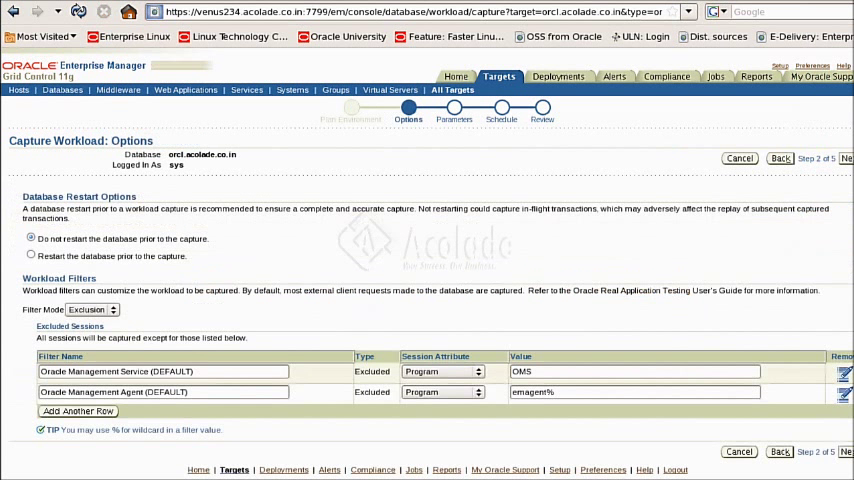
left_click(846, 158)
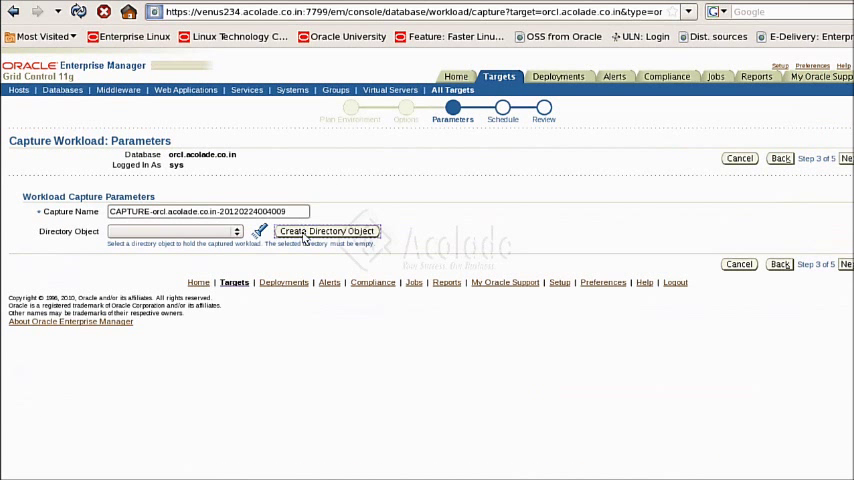
left_click(326, 231)
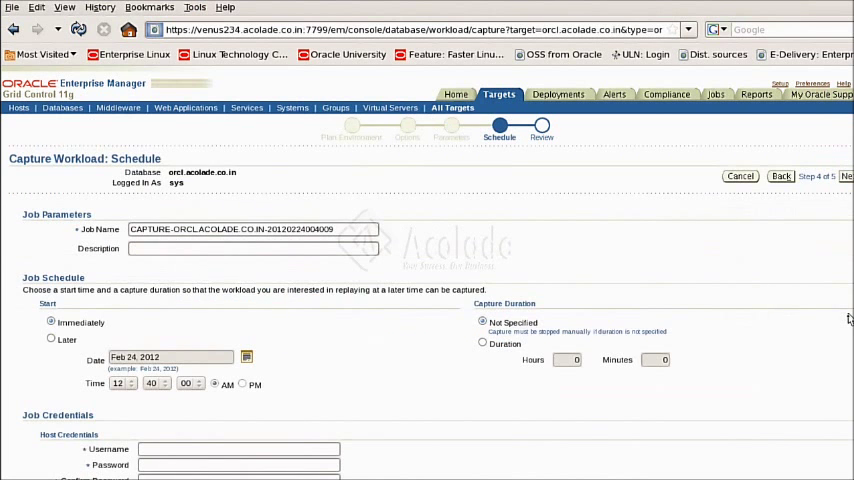
left_click(845, 176)
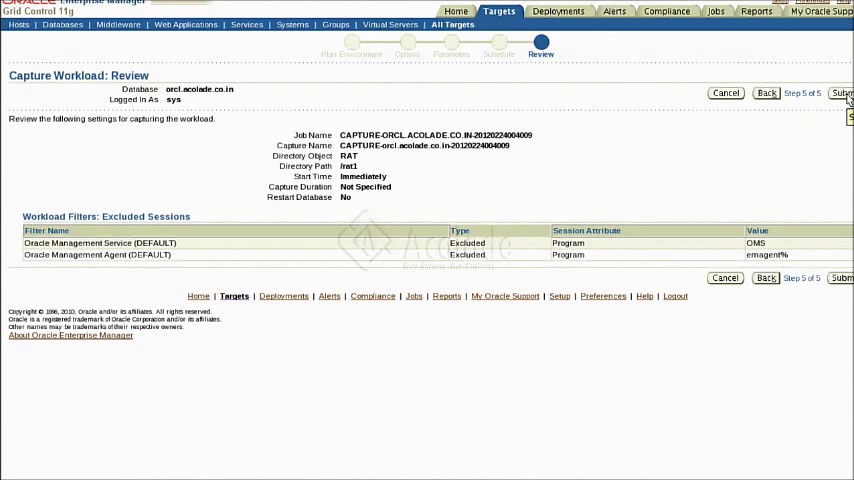
left_click(841, 93)
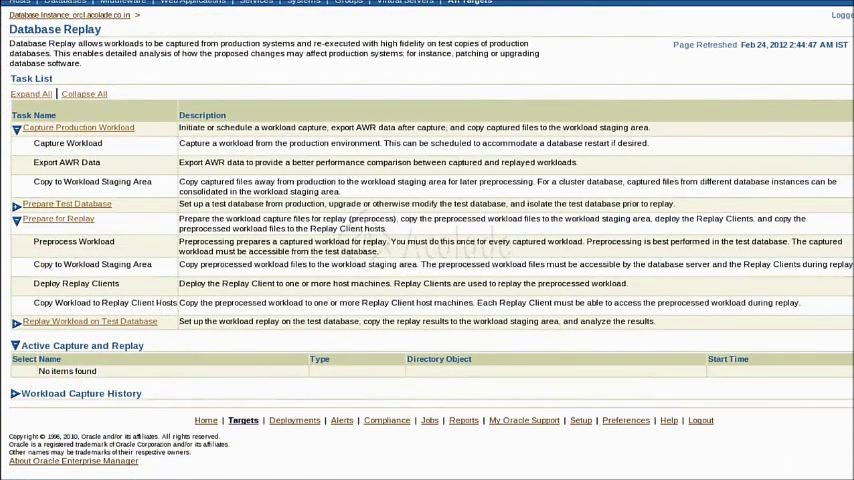
- Preprocess the captured workload as a job described 'preprocess workload'
left_click(73, 241)
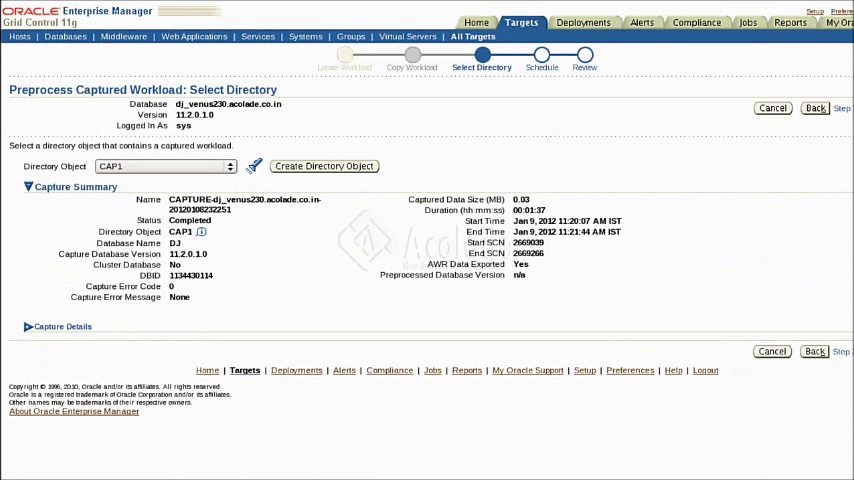
left_click(841, 108)
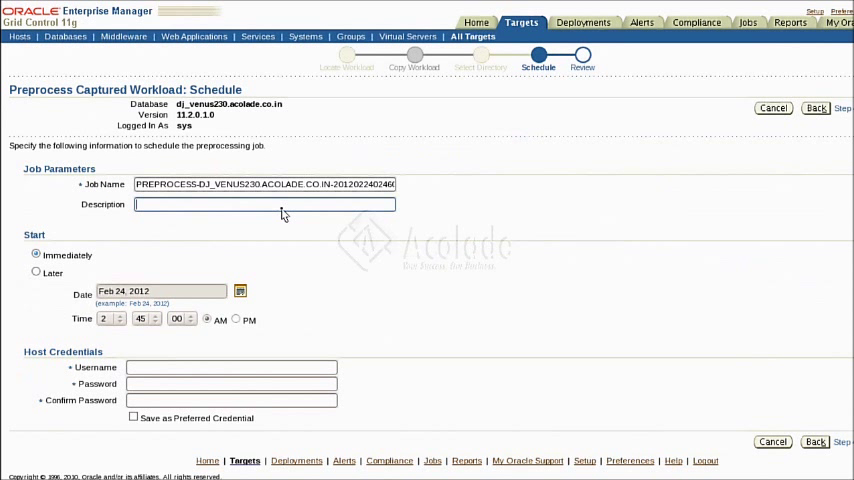
type("preprocessing the")
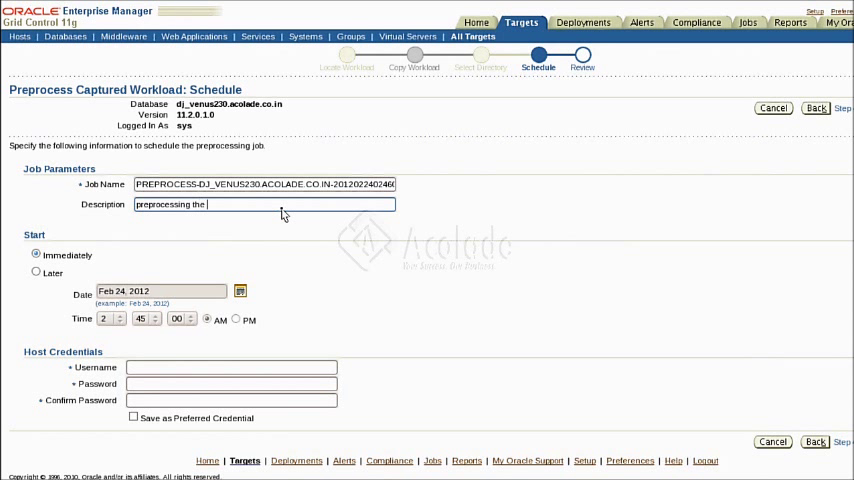
type("workload")
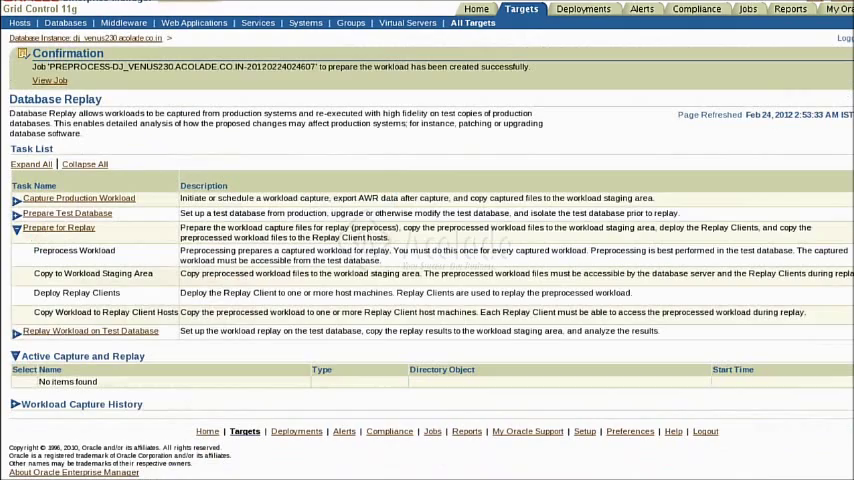
- Start replaying the captured workload on the tst test database
left_click(76, 292)
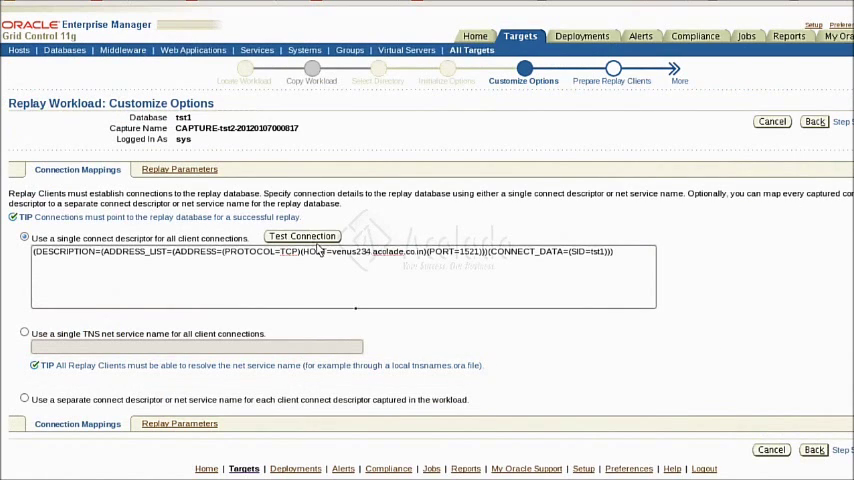
left_click(839, 121)
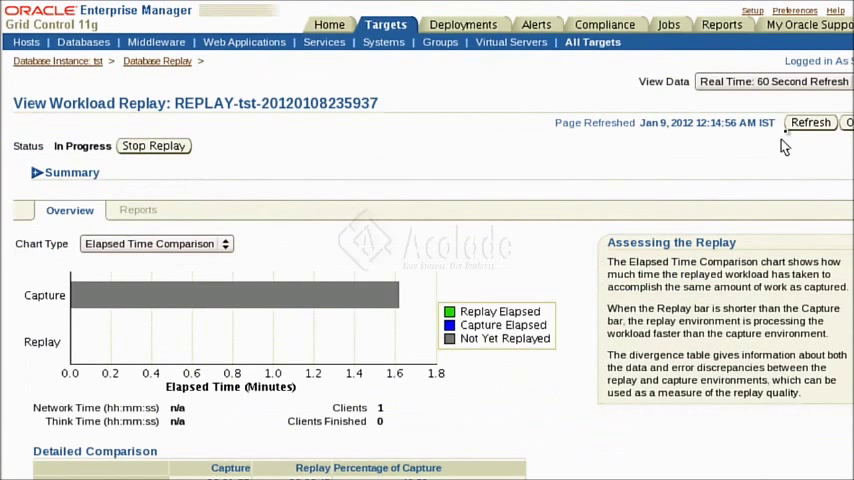
- Refresh until the tst replay completes, then view its Workload Replay Report
left_click(810, 122)
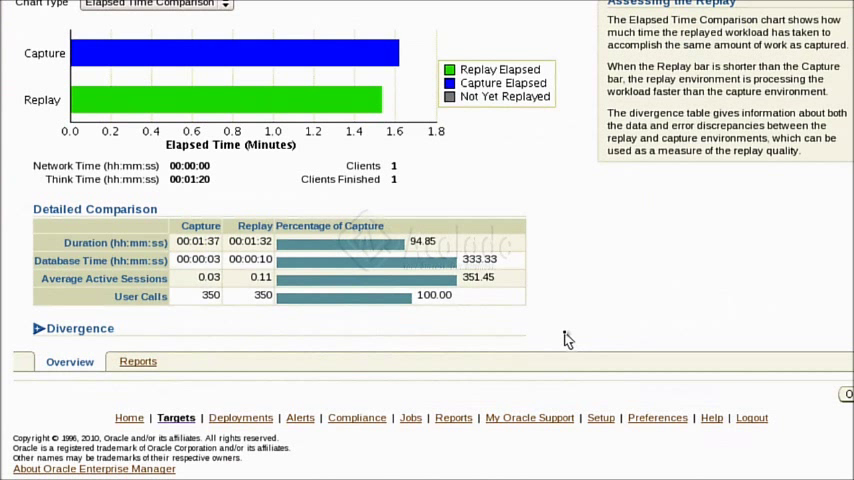
scroll("up", 3)
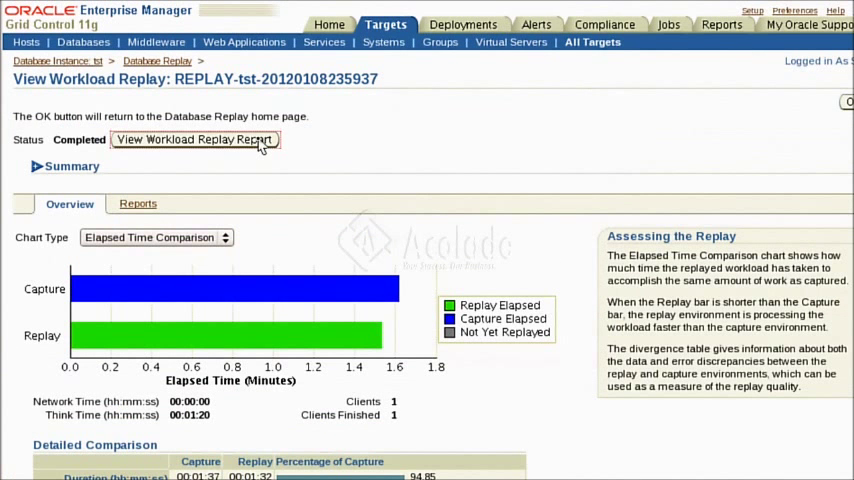
mouse_move(278, 163)
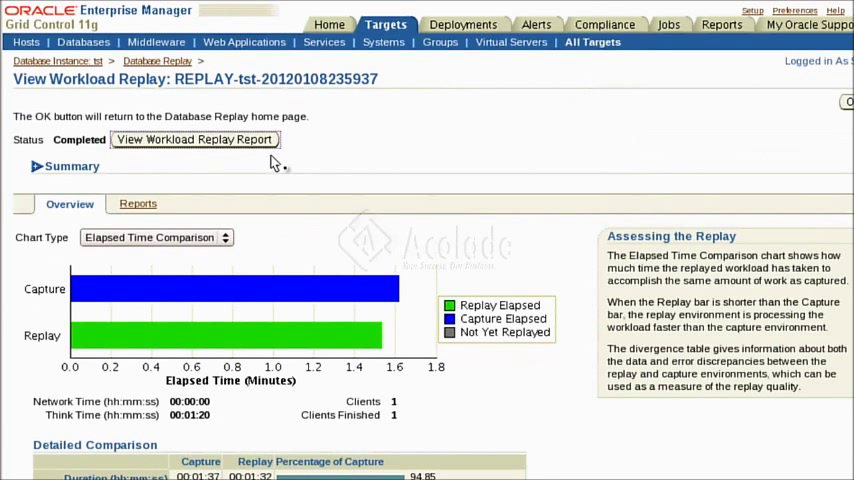
left_click(194, 139)
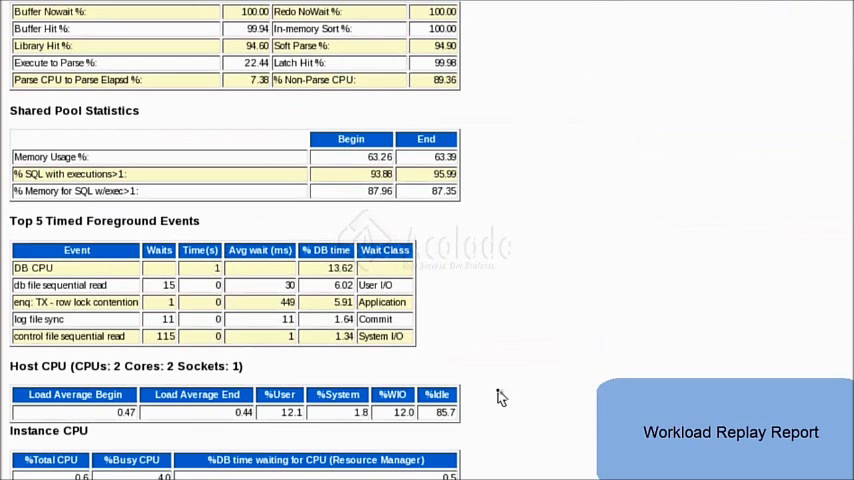
- Scroll through the Workload Replay Report's statistics
scroll("down", 3)
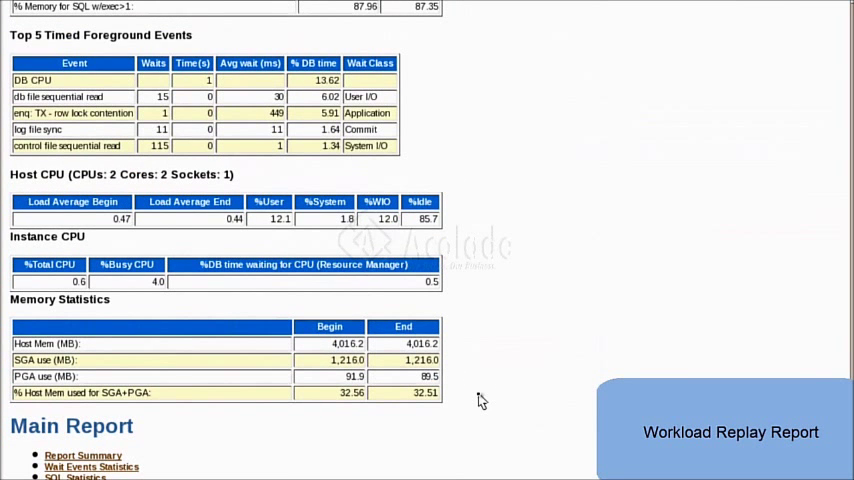
scroll("down", 3)
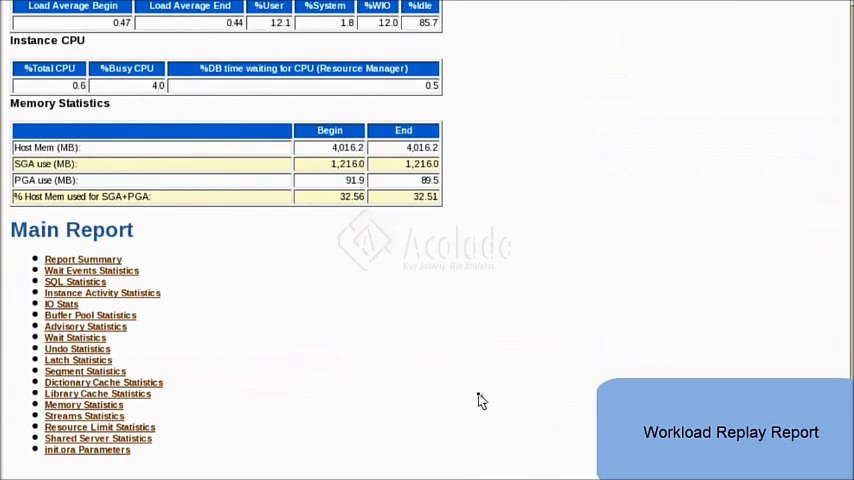
scroll("down", 3)
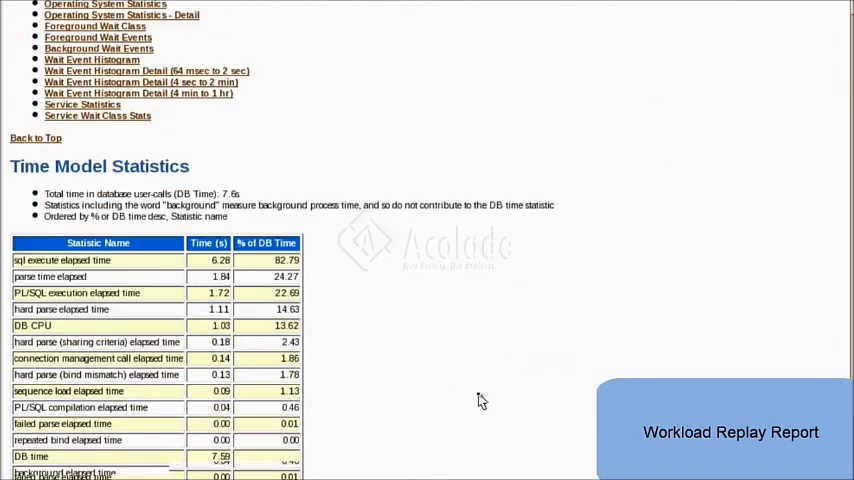
scroll("down", 3)
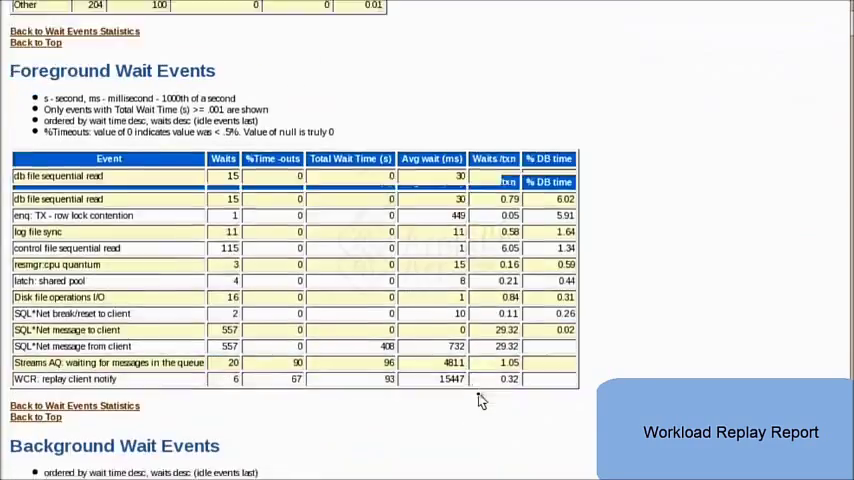
scroll("down", 3)
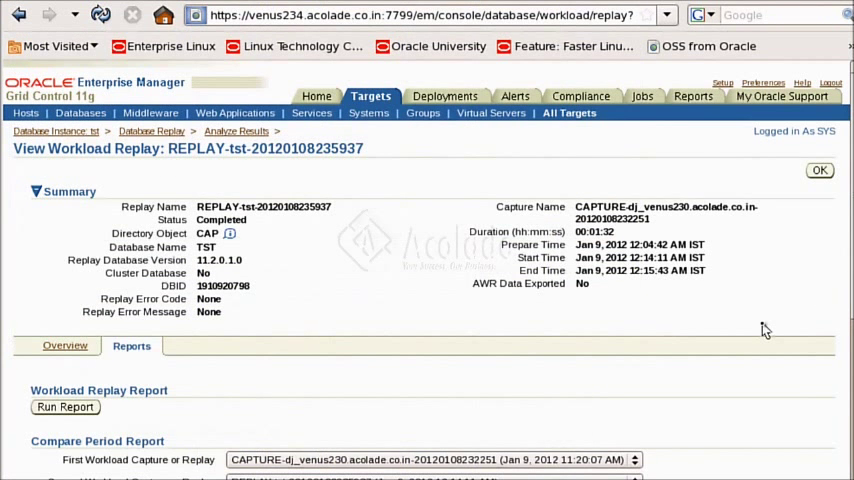
- Scroll the Replay Compare Period Report to Top SQL Command Types and Top Phases
scroll("down", 3)
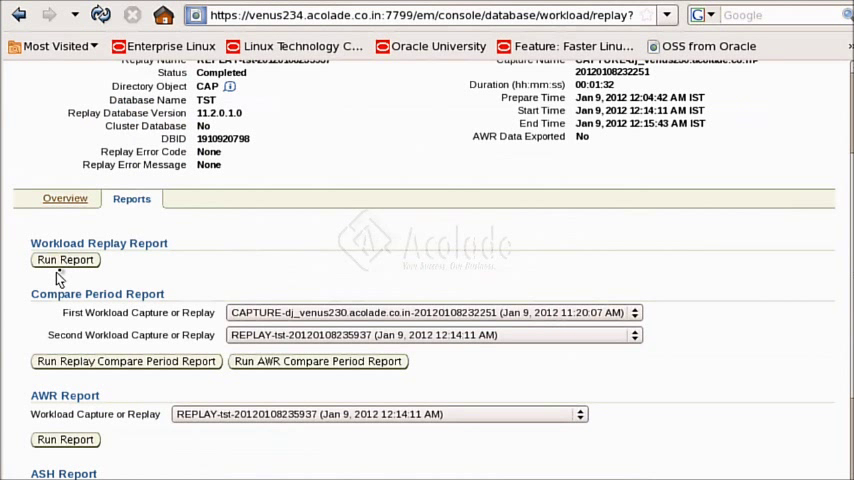
mouse_move(273, 268)
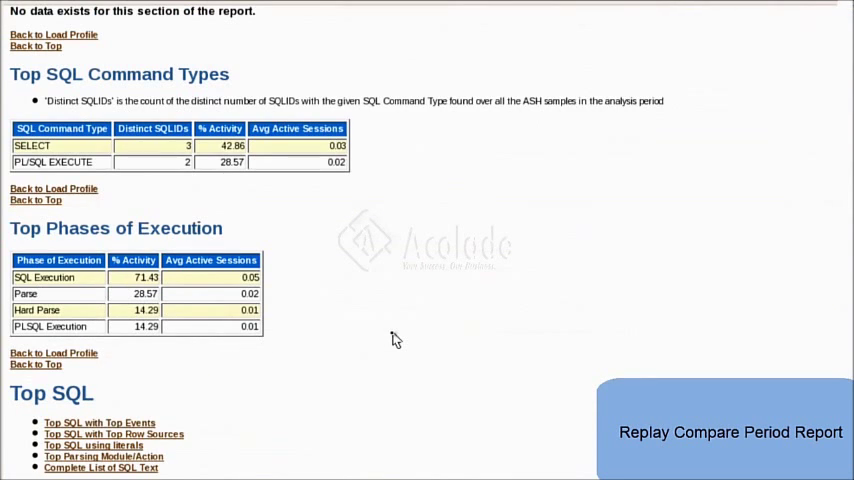
- Scroll the replay's AWR Report down to SQL ordered by Parse Calls
scroll("down", 3)
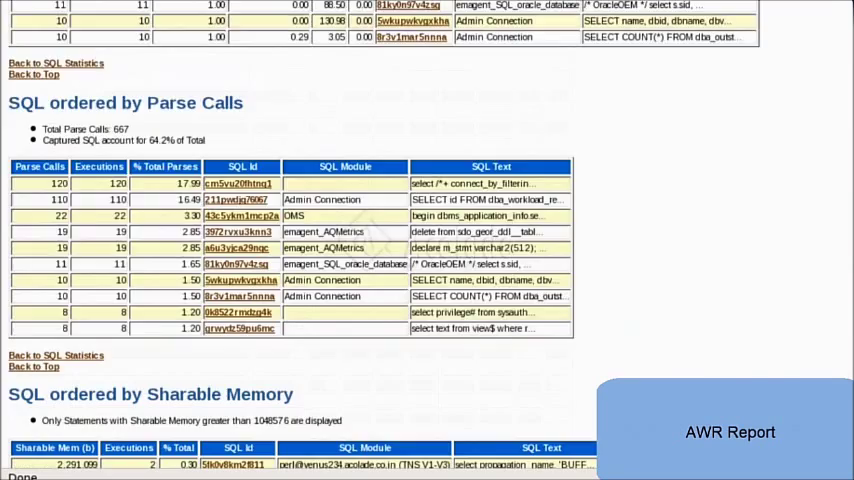
scroll("down", 3)
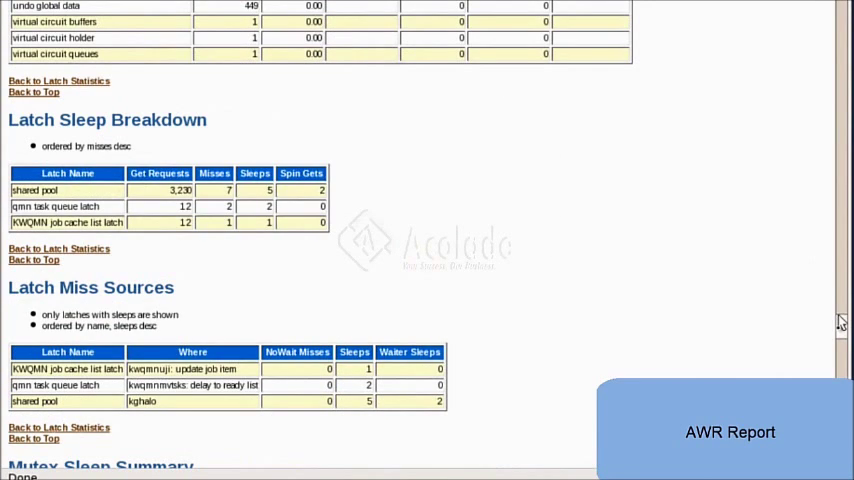
scroll("up", 3)
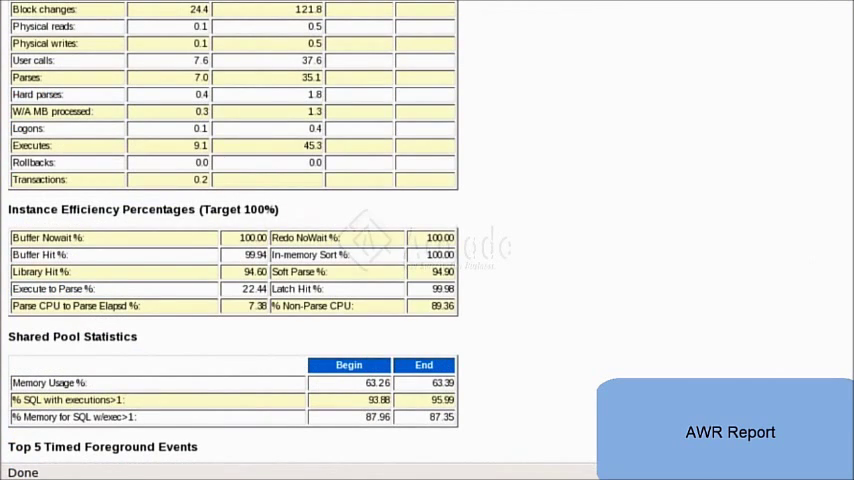